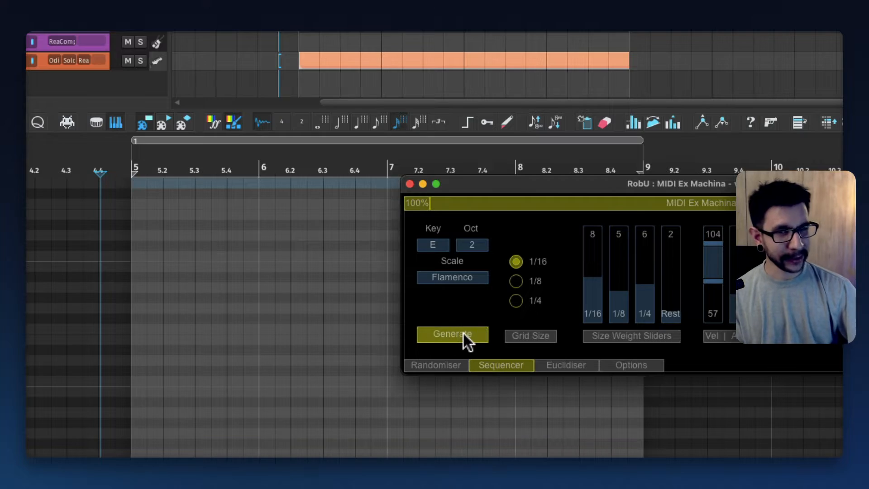
Generate several random riff variations in E Flamenco across bars 5 to 9.
click(452, 334)
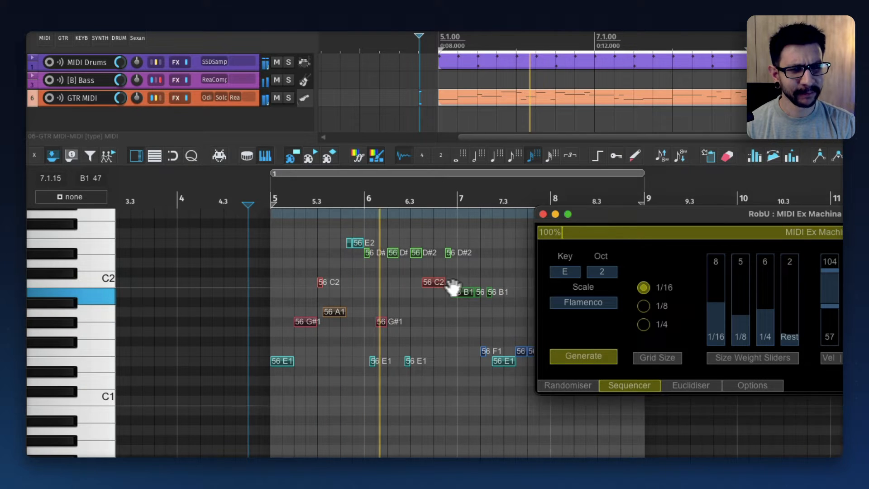
click(582, 356)
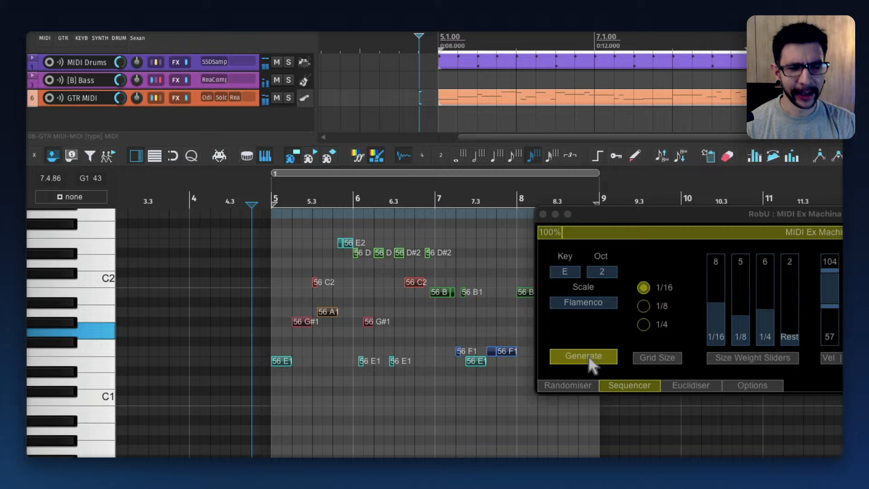
click(582, 355)
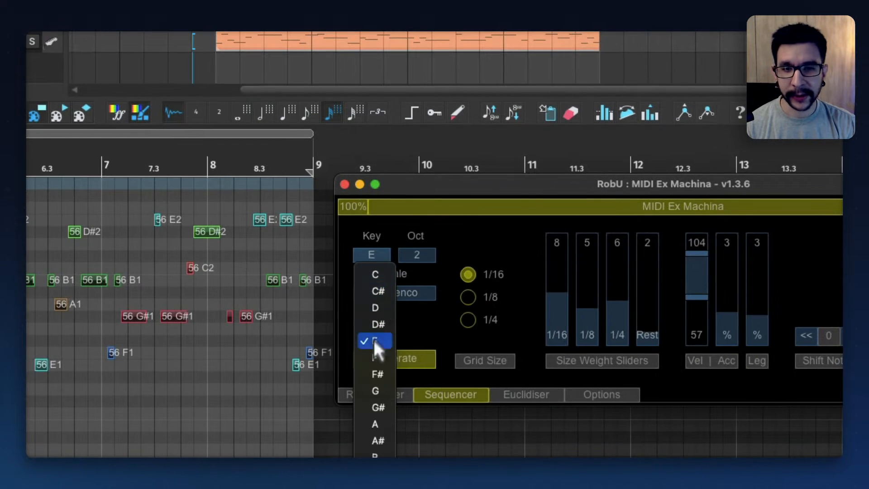
Regenerate the riff in G Harmonic minor with lowered quarter-note weight and a wider velocity range.
click(375, 389)
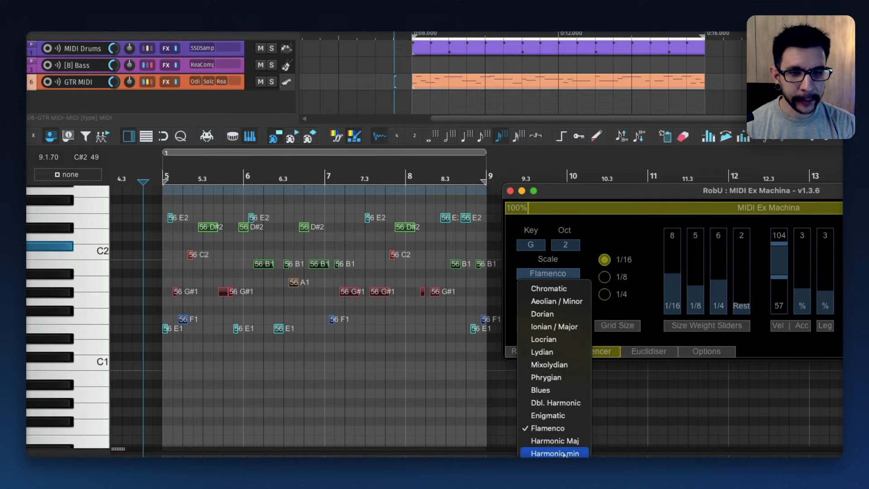
click(554, 452)
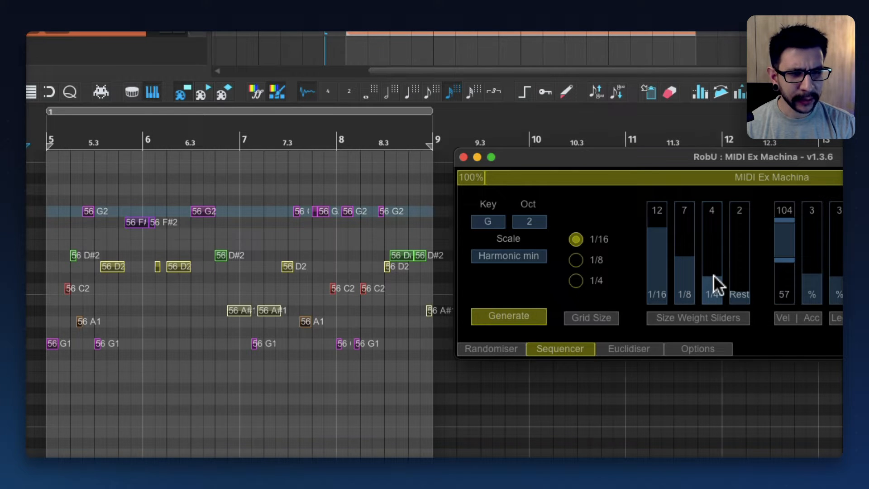
click(506, 316)
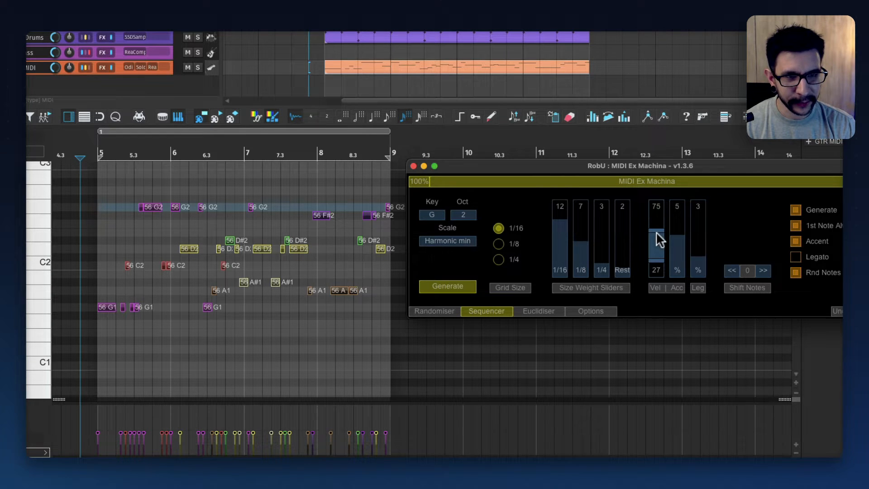
click(446, 287)
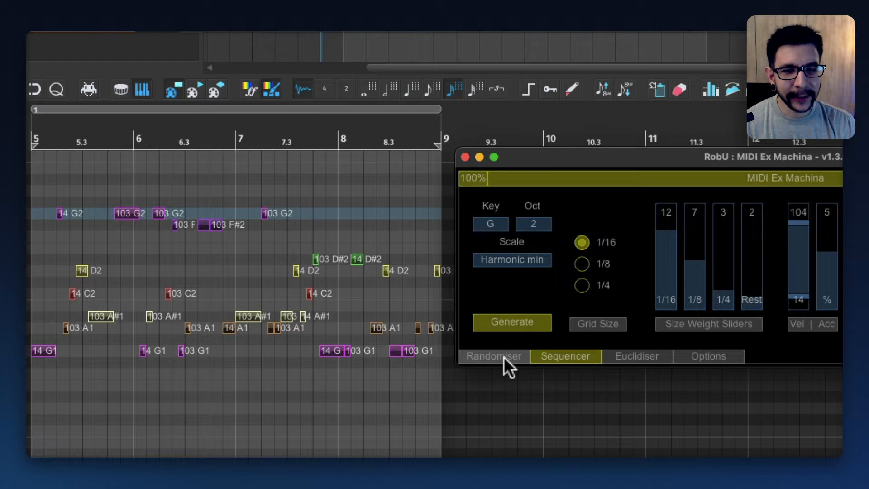
Re-pitch the riff in the Randomiser so its notes favour G, C and F#, keeping rhythm and velocities.
click(493, 355)
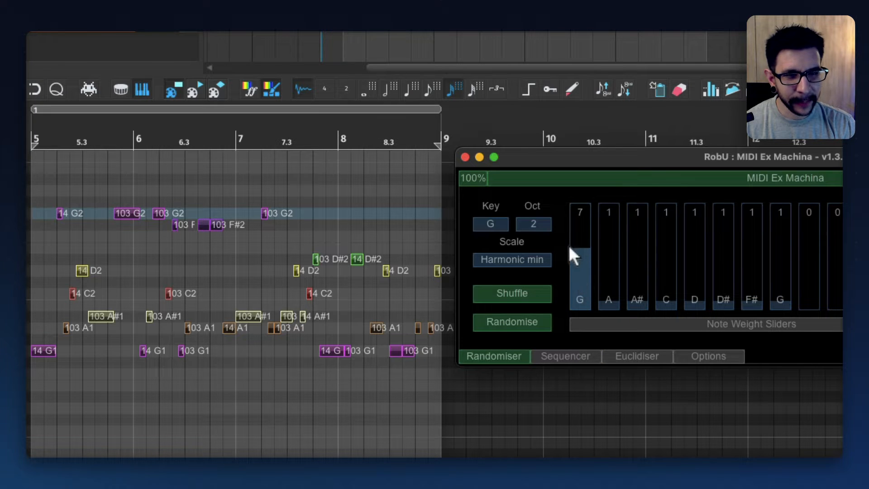
click(609, 305)
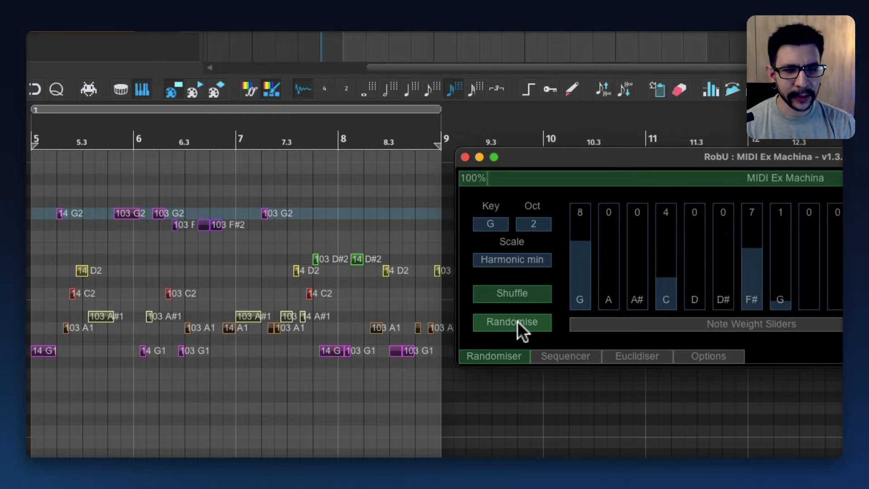
click(510, 322)
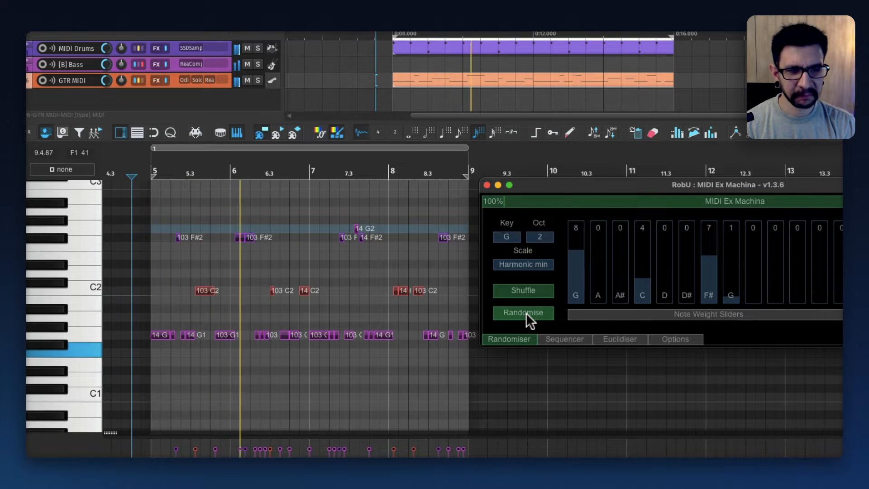
click(522, 312)
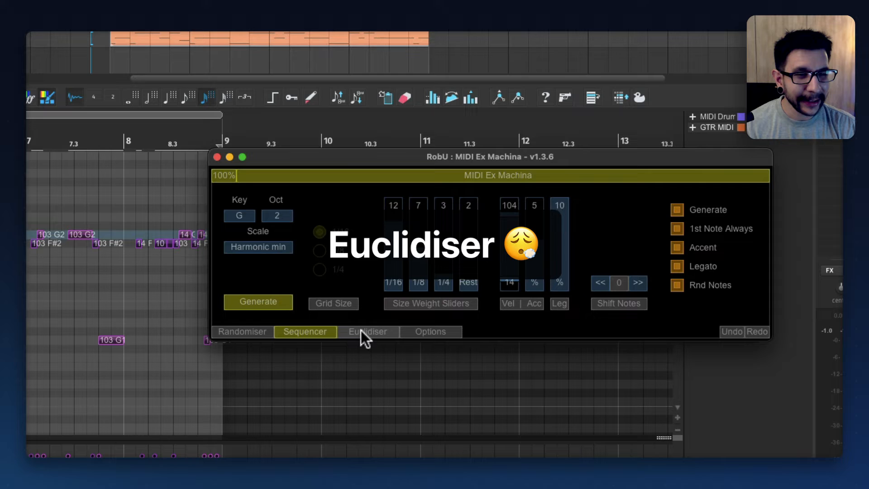
Turn the riff into a Euclidean sixteenth-note rhythm of repeated G1 notes with accented velocities.
click(366, 331)
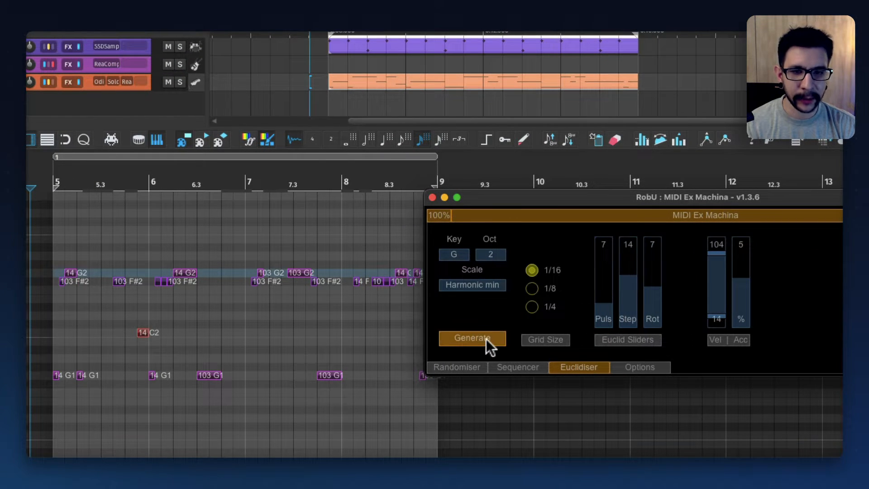
click(471, 338)
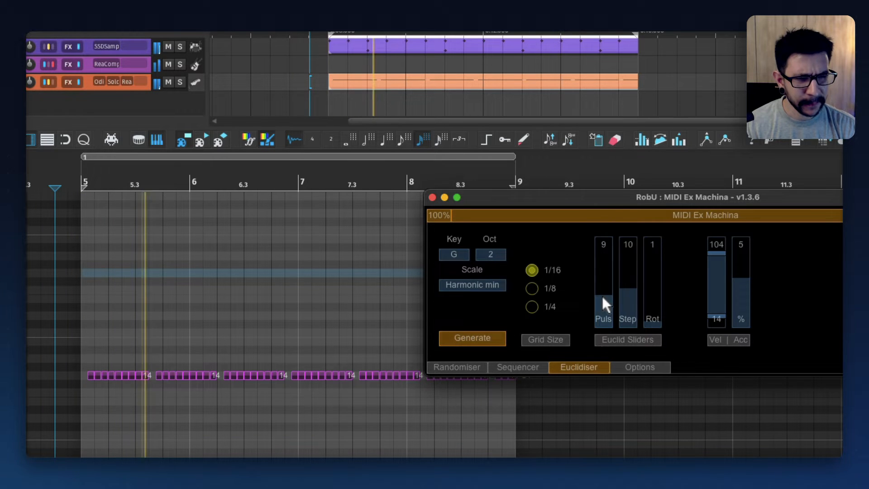
click(471, 338)
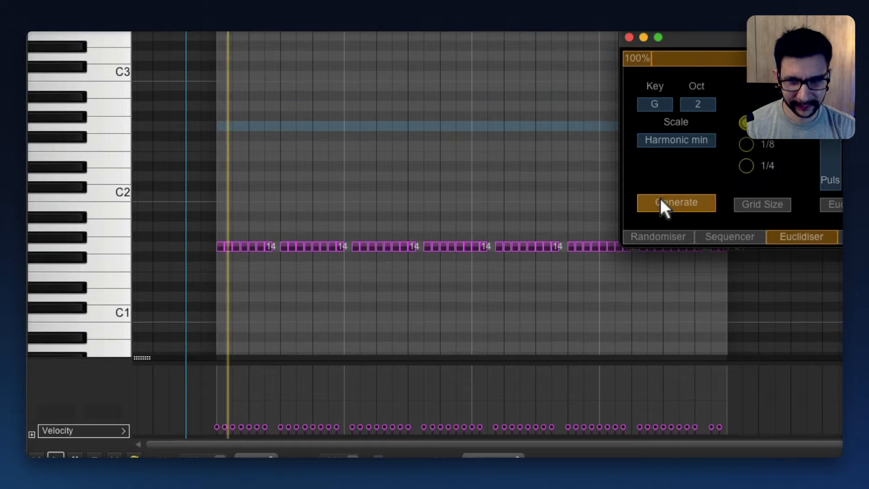
click(675, 202)
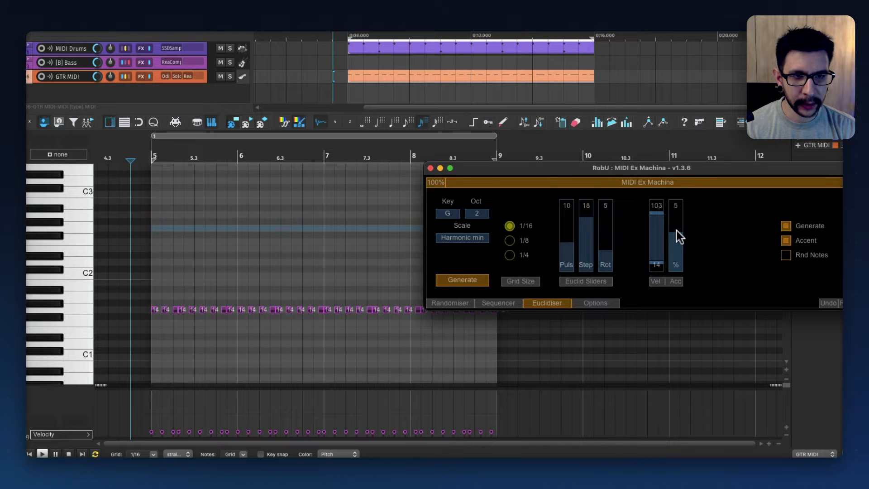
Regenerate the Euclidean rhythm with a raised accent and random pitches across G harmonic minor.
click(462, 280)
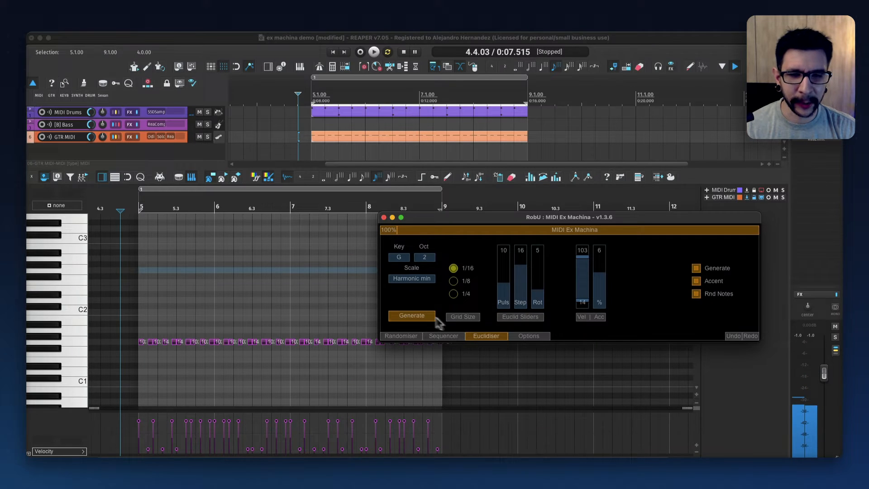
click(412, 315)
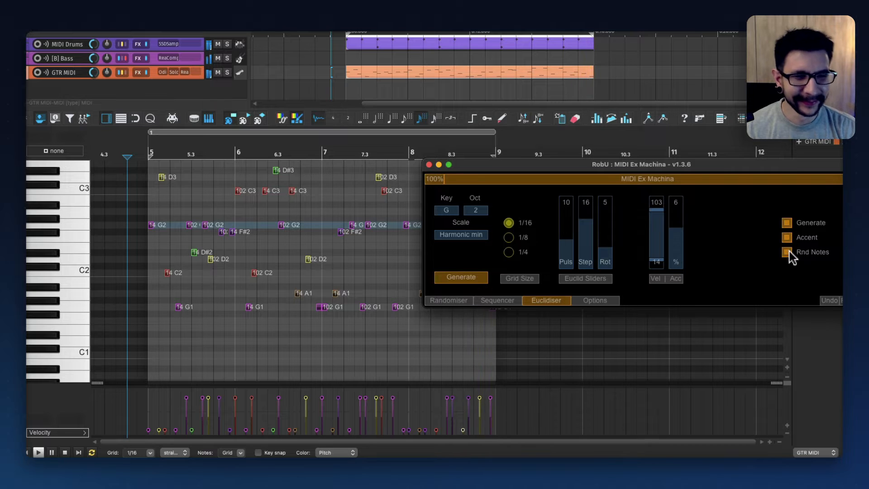
click(398, 256)
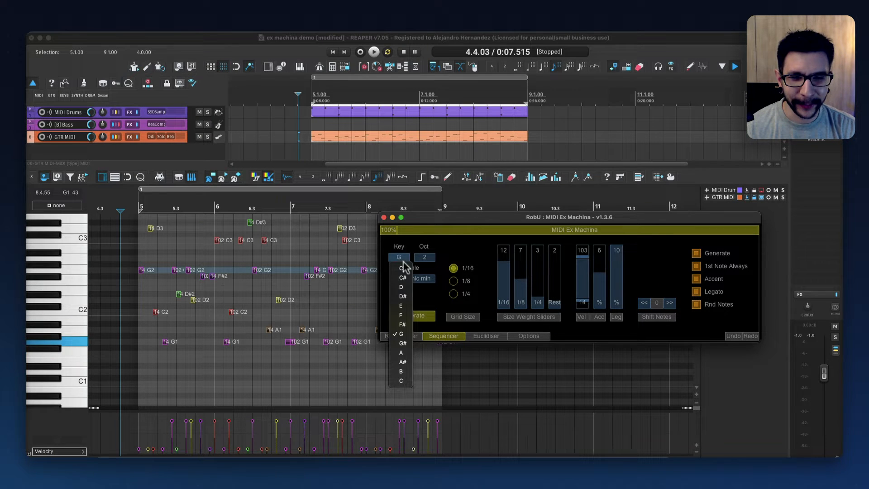
Generate a new sequencer riff in E Flamenco at octave 2, with adjusted rest frequency.
click(401, 306)
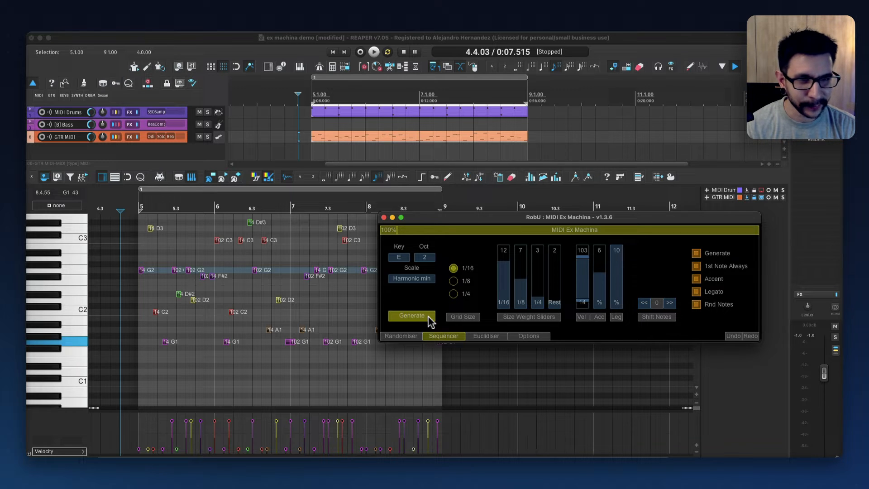
mouse_move(411, 285)
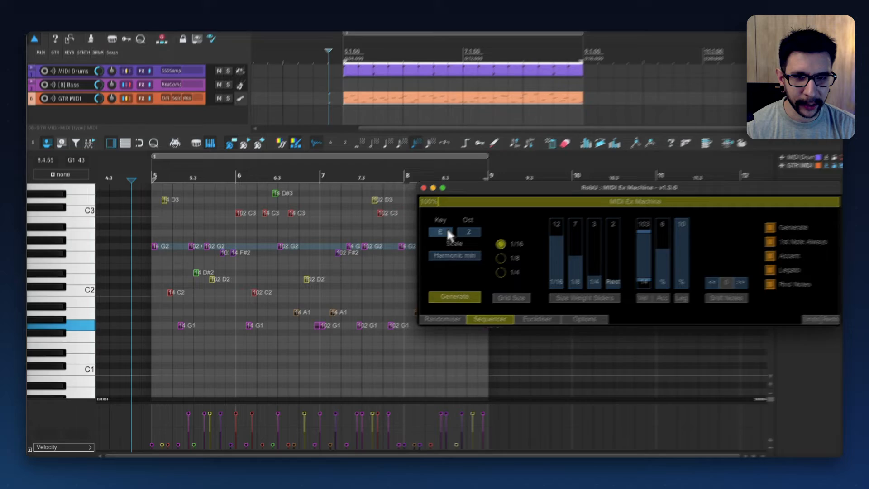
click(453, 255)
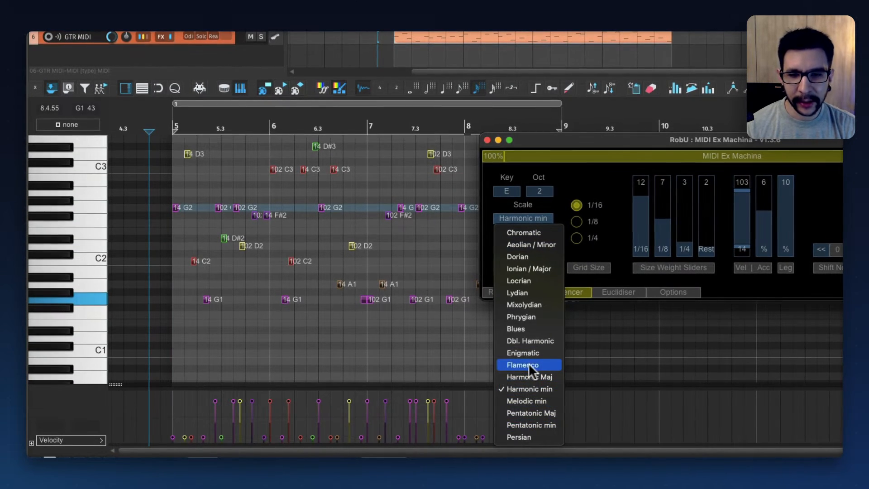
click(528, 365)
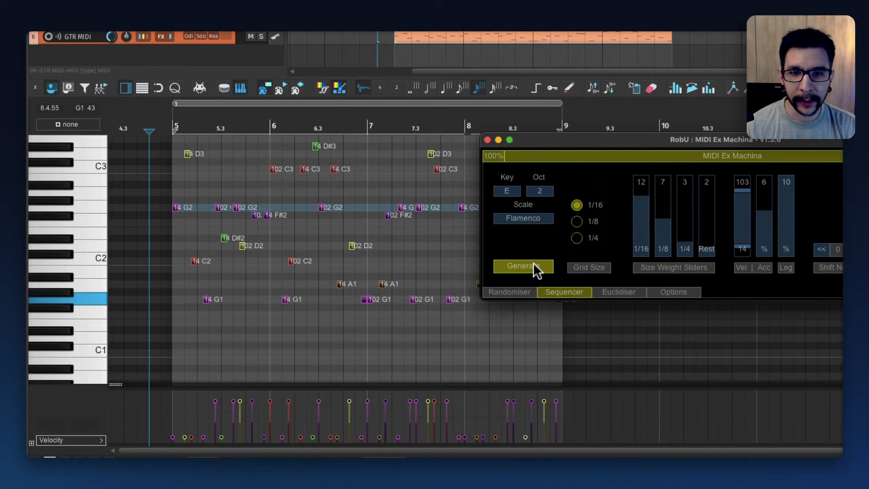
click(521, 266)
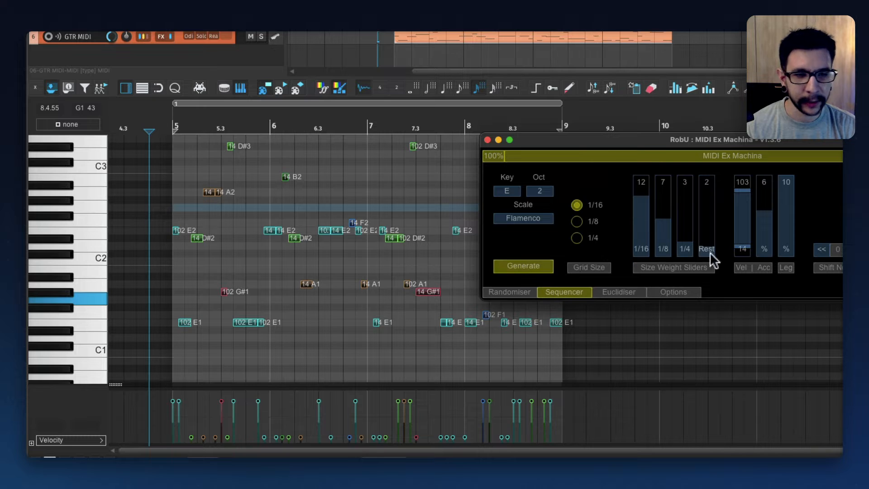
click(521, 266)
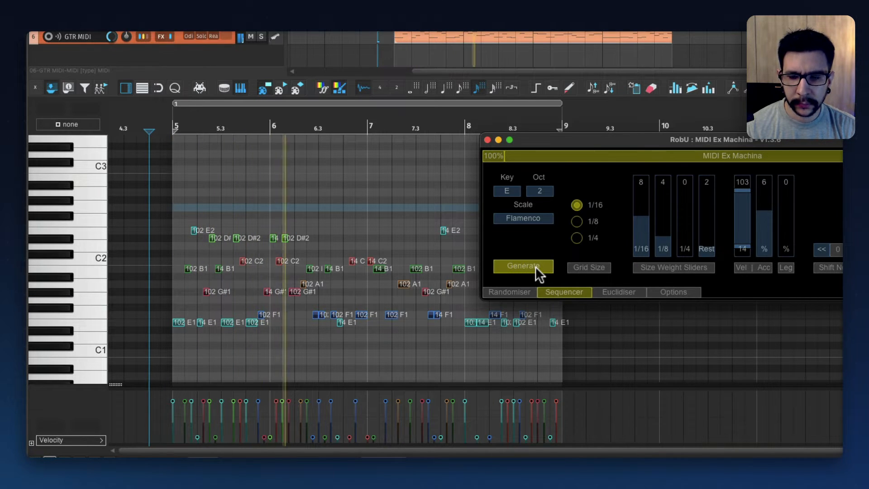
Generate several more random E Flamenco riff variations.
click(521, 266)
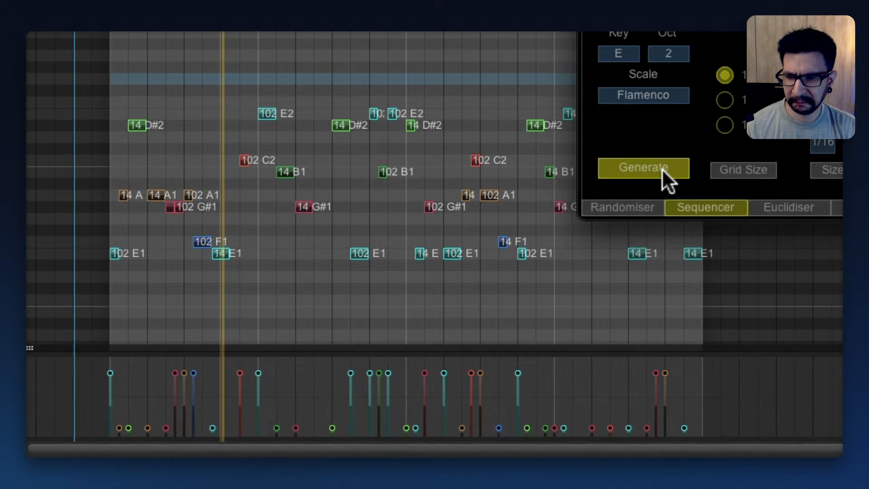
click(642, 169)
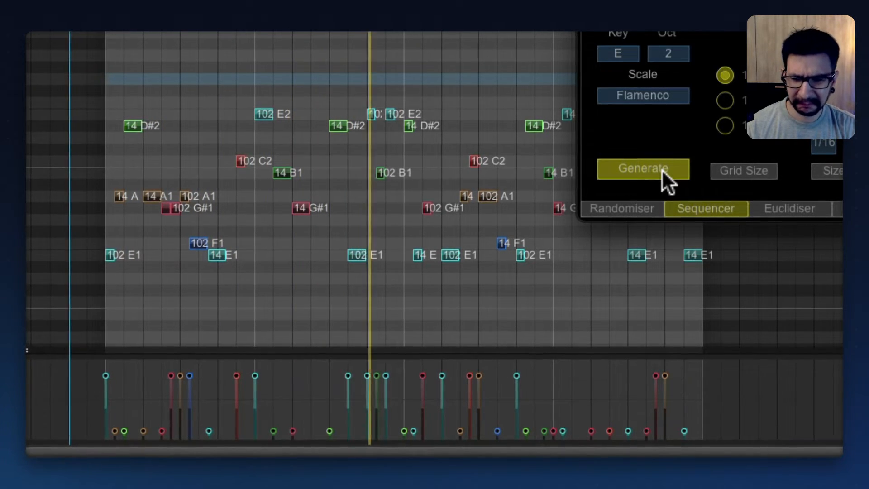
click(643, 169)
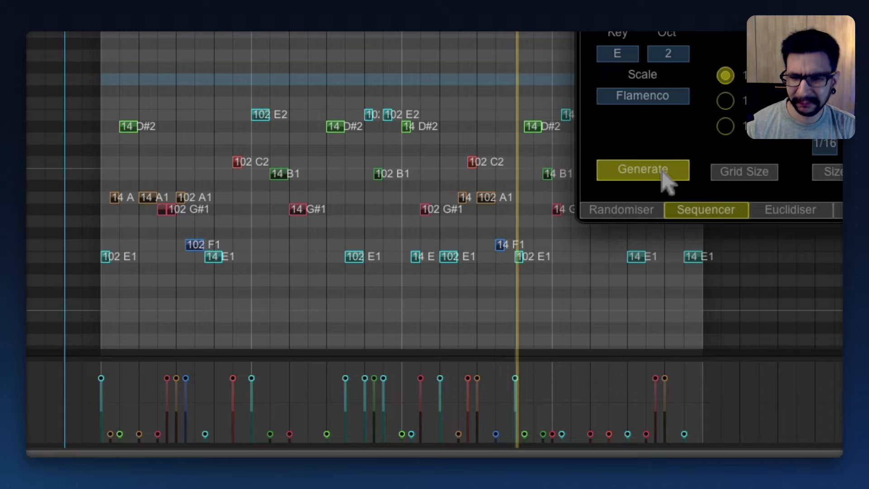
click(642, 169)
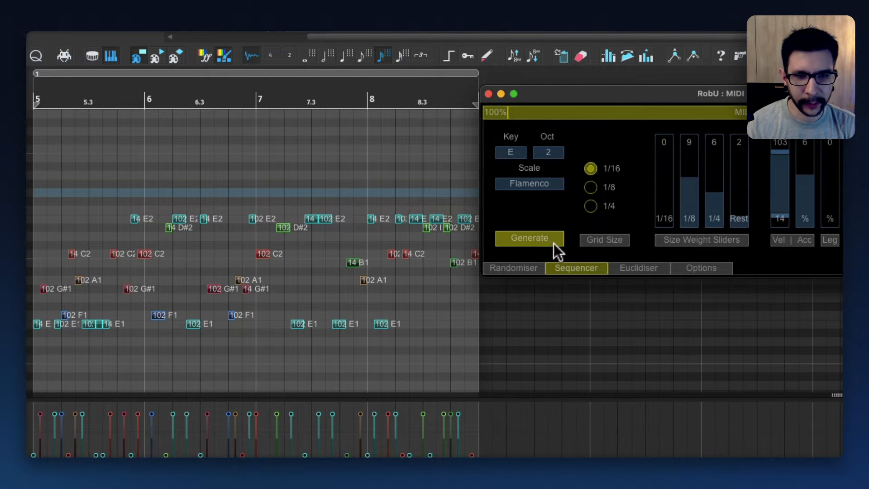
Generate riffs favouring eighth and quarter note lengths.
click(529, 238)
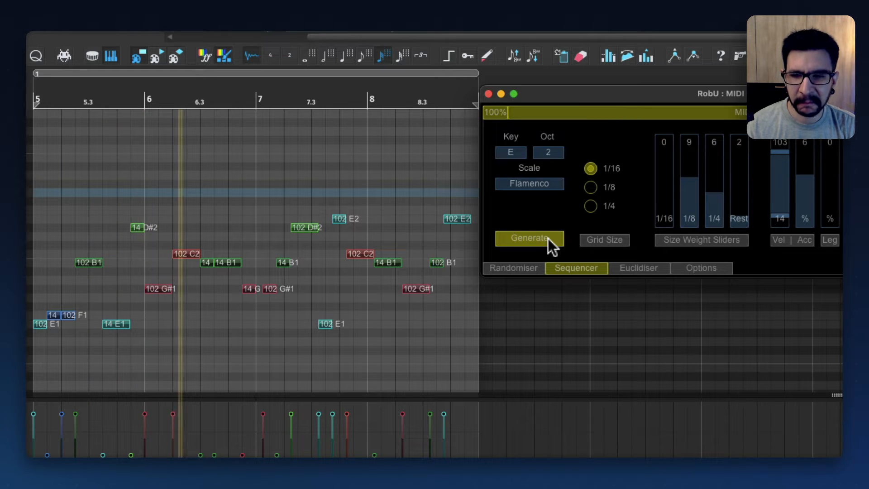
click(529, 239)
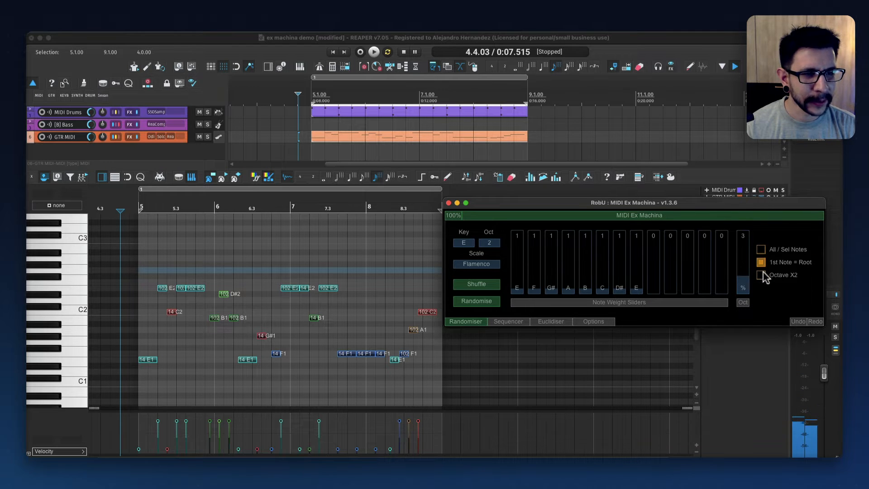
Randomise the riff's pitches across two octaves of E Flamenco and play it back.
click(475, 301)
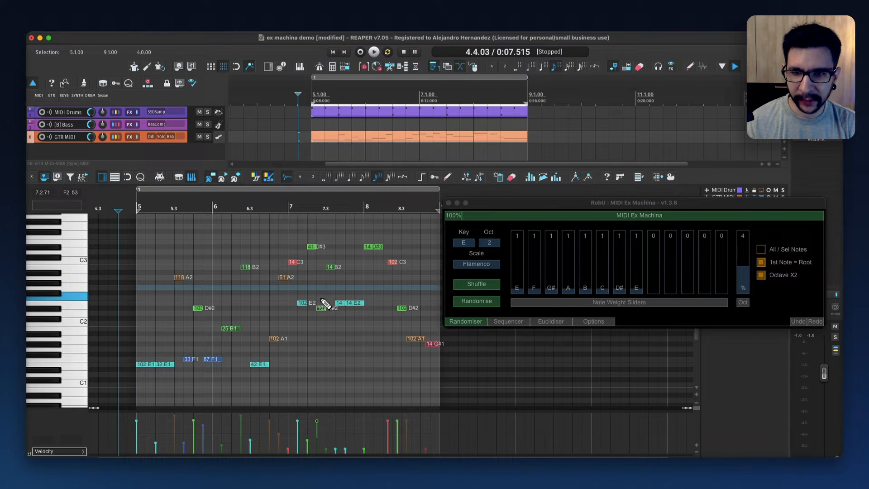
click(373, 51)
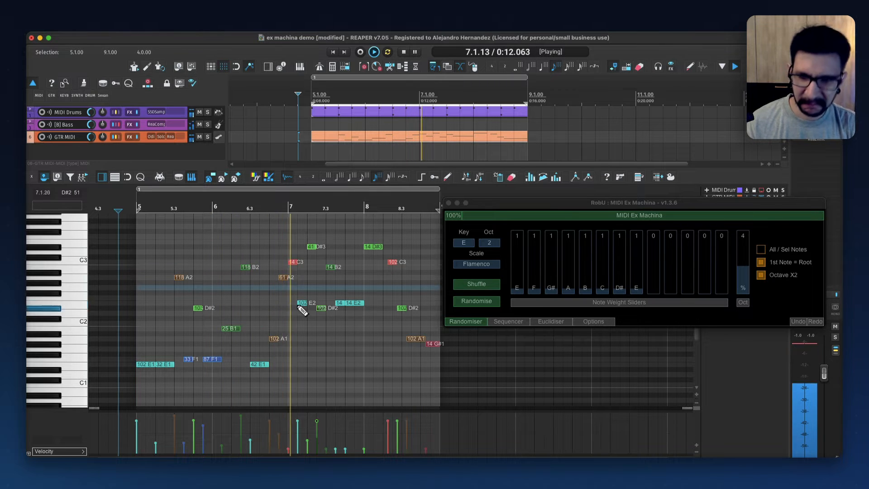
Stop playback and clear all notes from the guitar MIDI item.
click(412, 52)
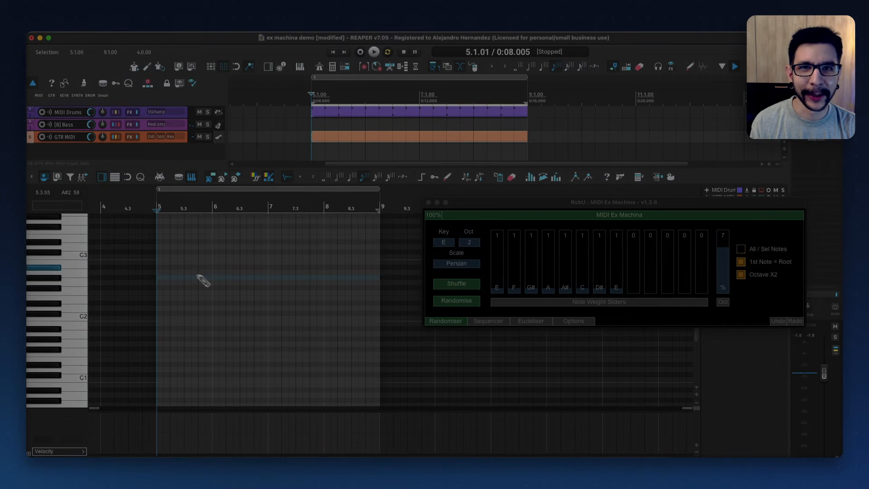
click(222, 273)
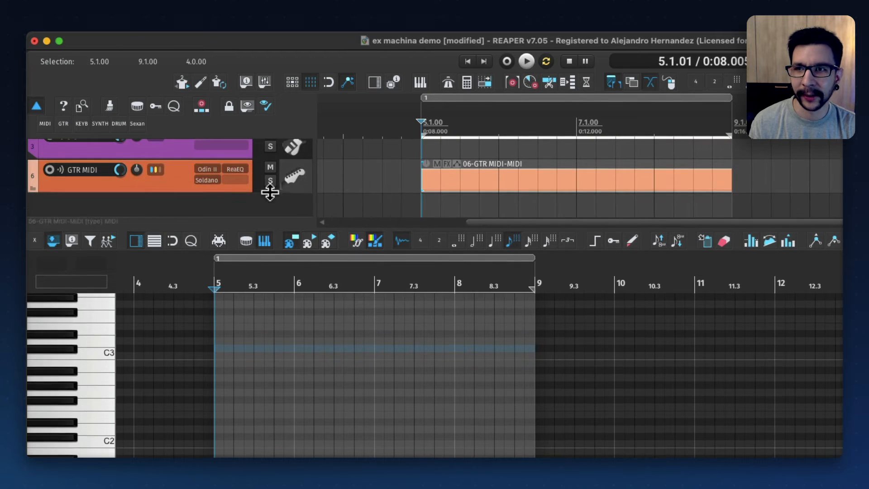
Inspect the guitar track's Odin II instrument preset and close its window.
click(207, 169)
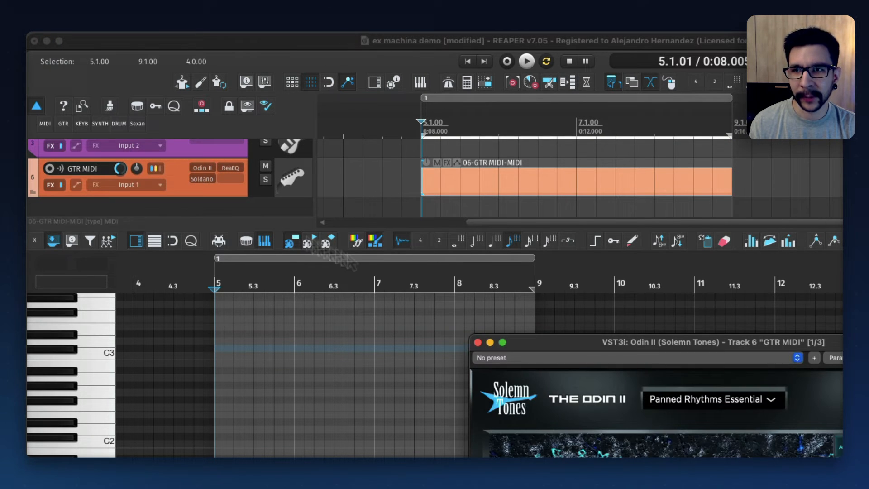
click(477, 342)
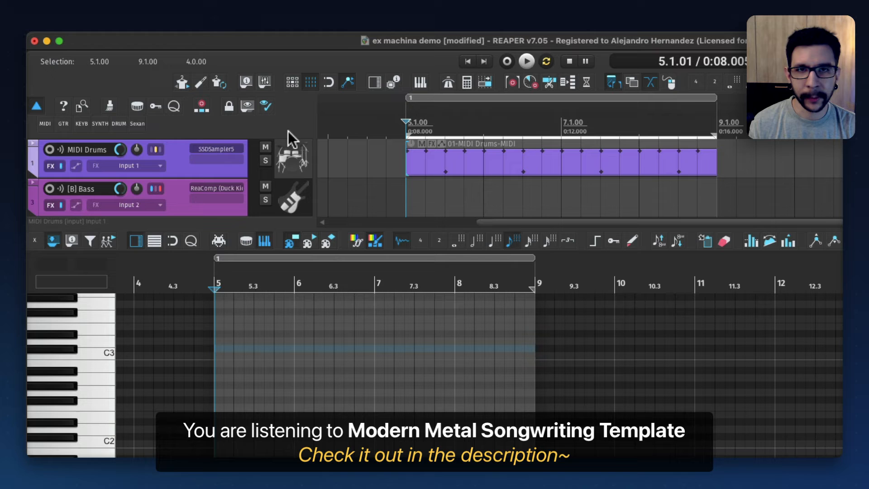
mouse_move(324, 167)
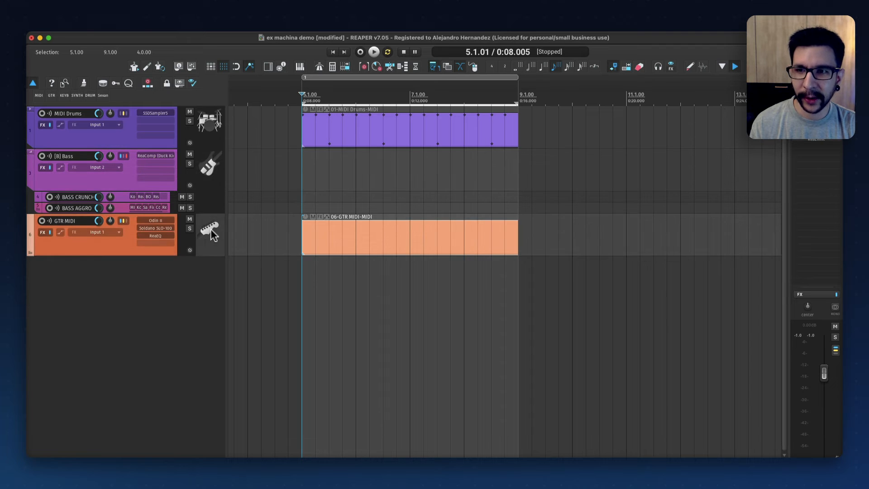
mouse_move(206, 204)
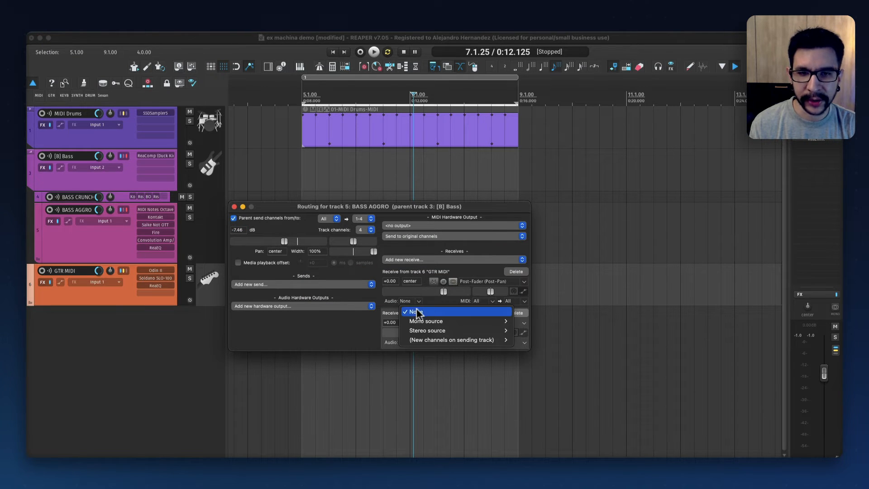
Set the GTR MIDI receive on BASS AGGRO to carry no audio, MIDI only.
click(427, 330)
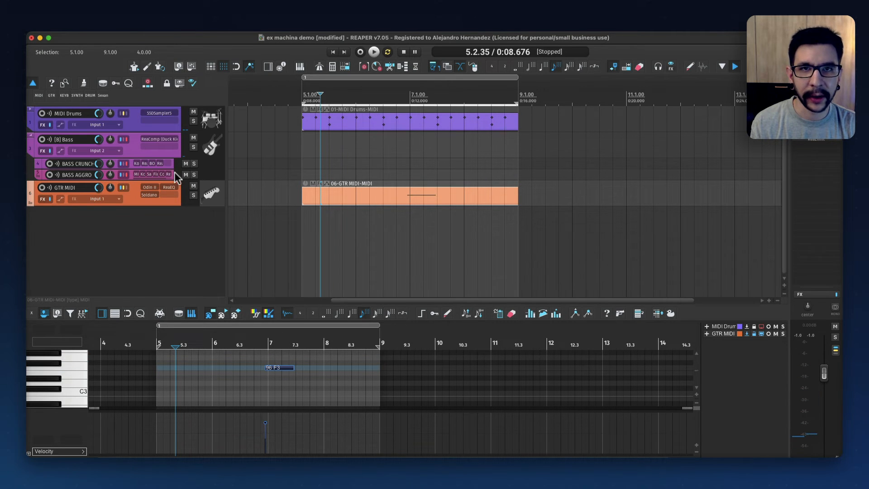
Add a child track under MIDI Drums and check its drum sampler plugin window.
click(43, 176)
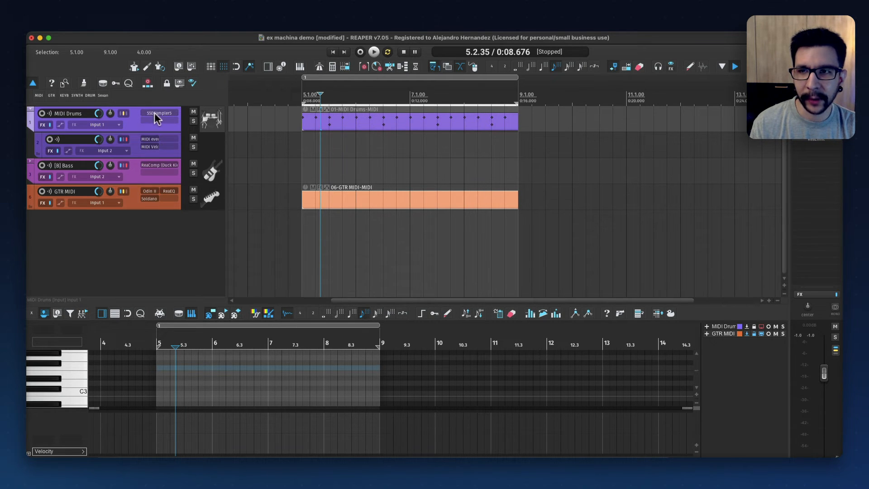
mouse_move(277, 129)
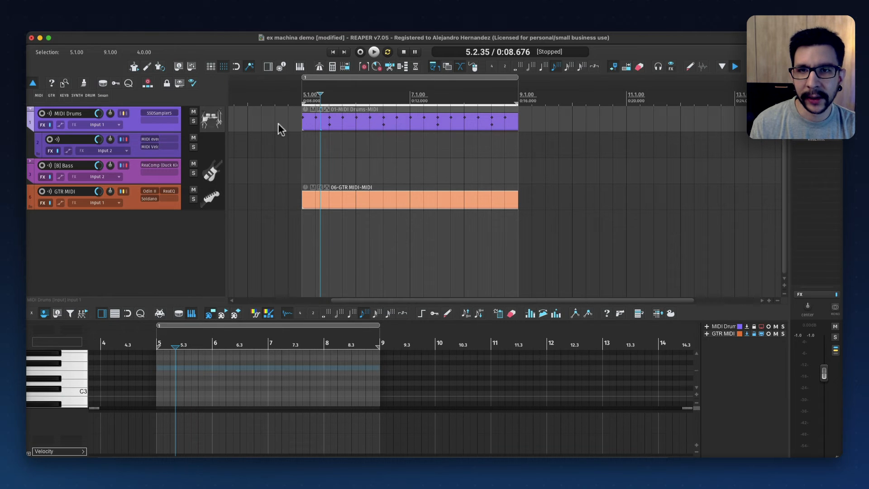
click(159, 113)
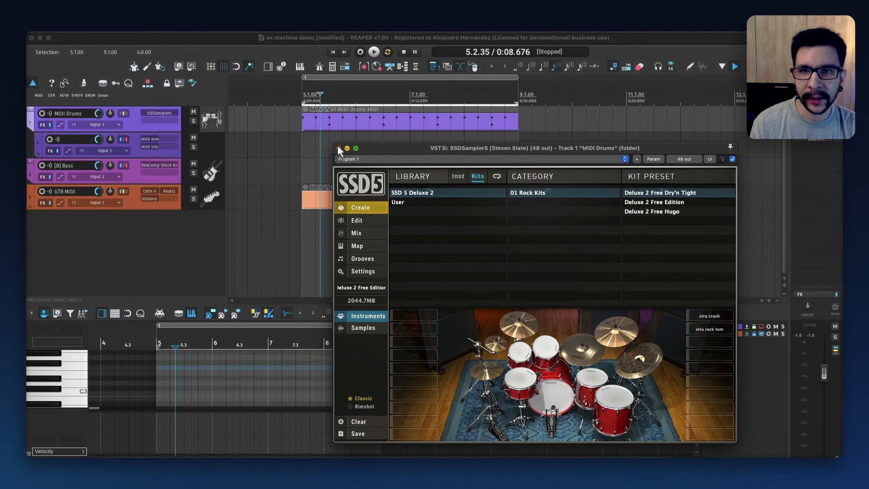
click(340, 147)
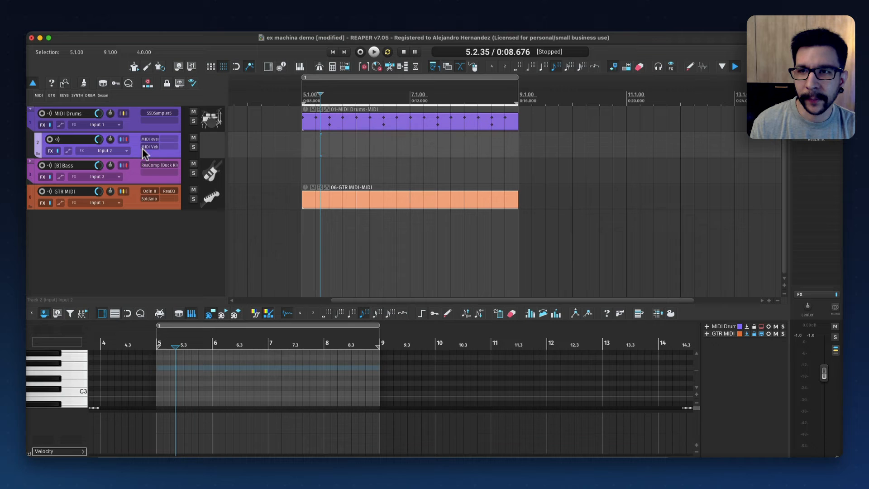
mouse_move(146, 141)
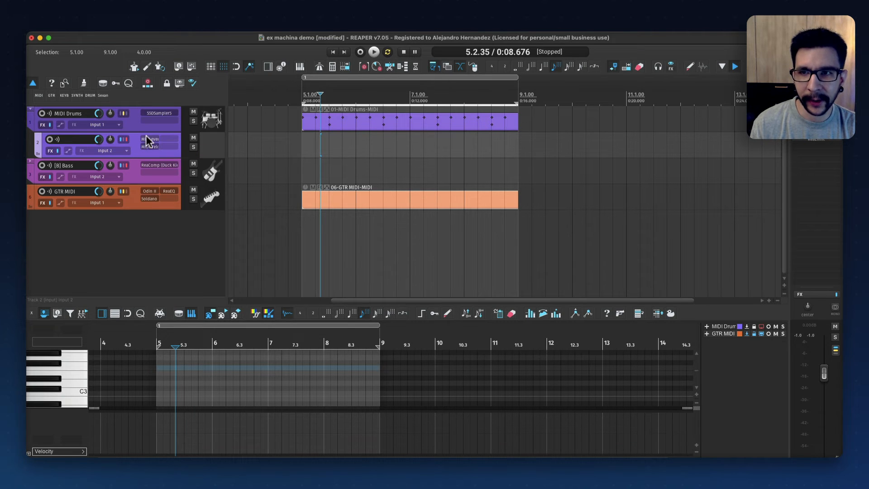
mouse_move(123, 191)
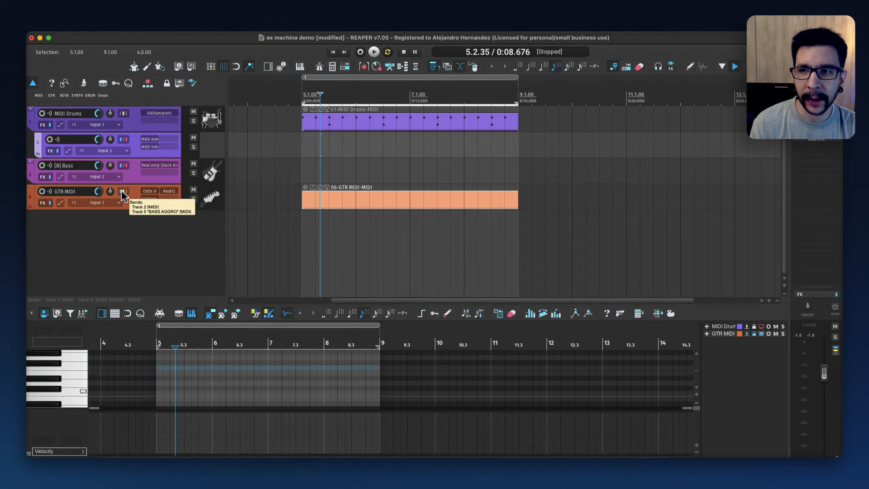
mouse_move(133, 147)
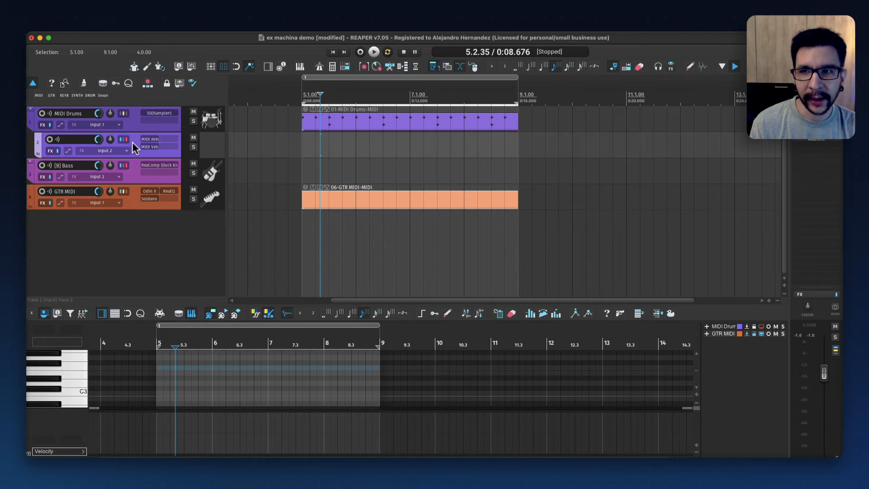
mouse_move(125, 139)
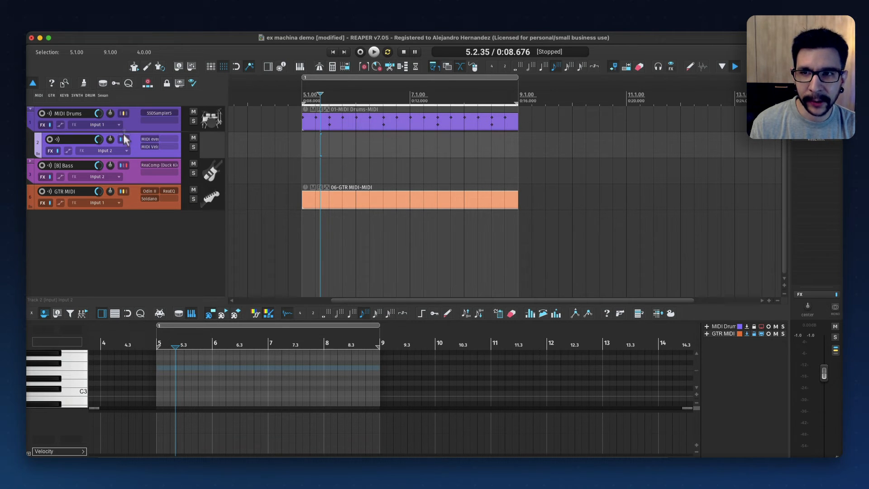
Set 'MIDI every note the same' root note to 36: C2 and reposition the velocity plugin window.
click(121, 139)
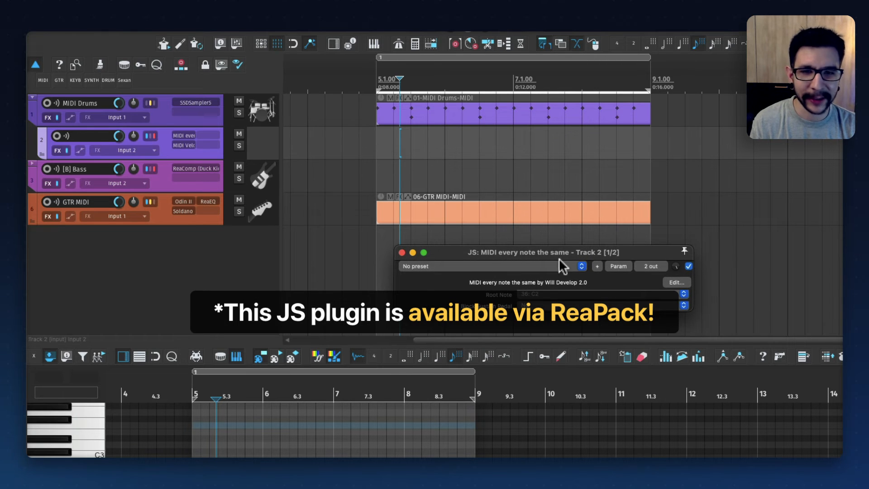
mouse_move(508, 265)
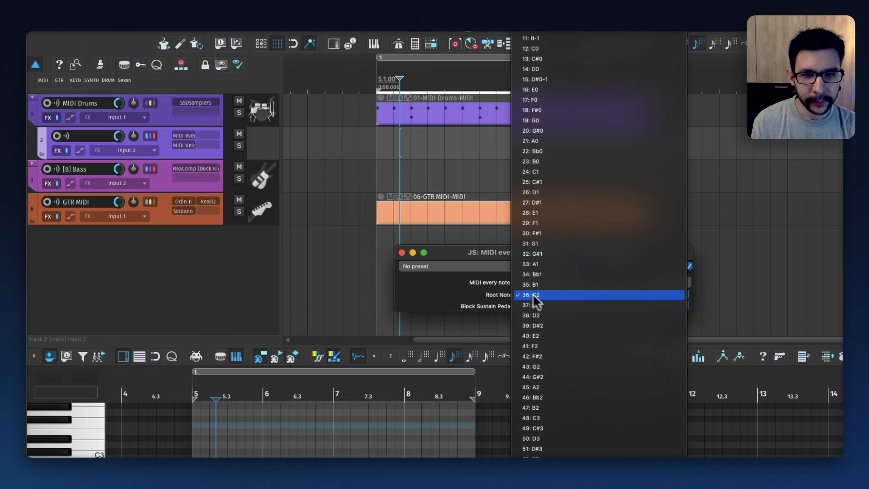
click(599, 295)
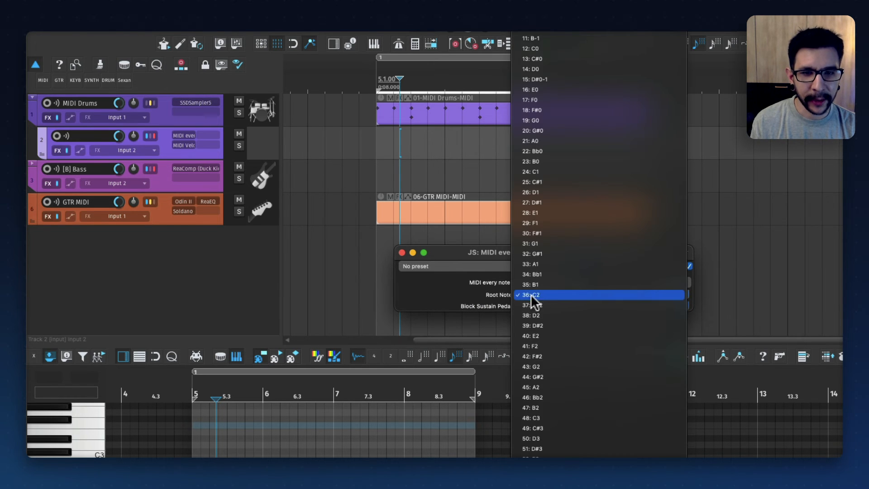
click(533, 294)
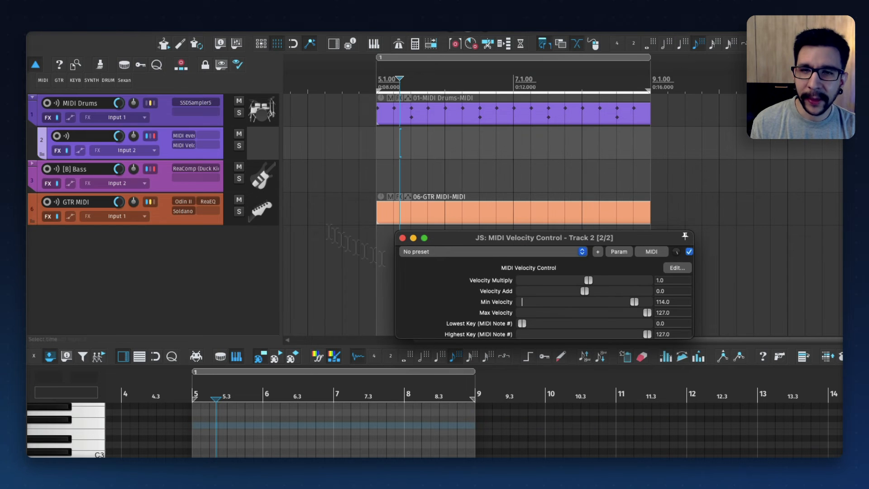
drag(529, 238, 530, 203)
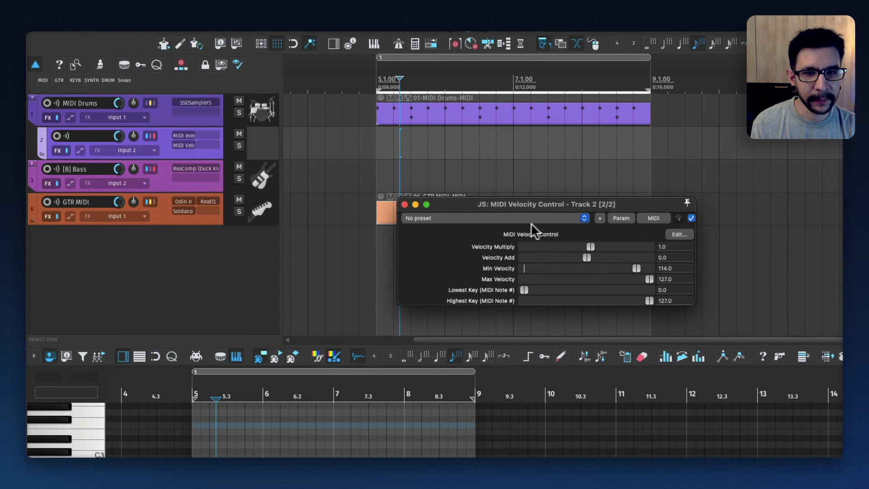
mouse_move(643, 271)
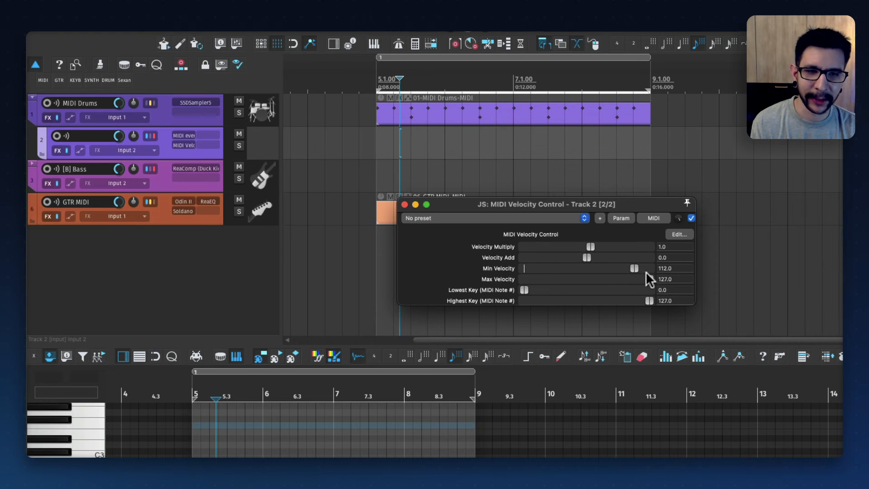
mouse_move(491, 237)
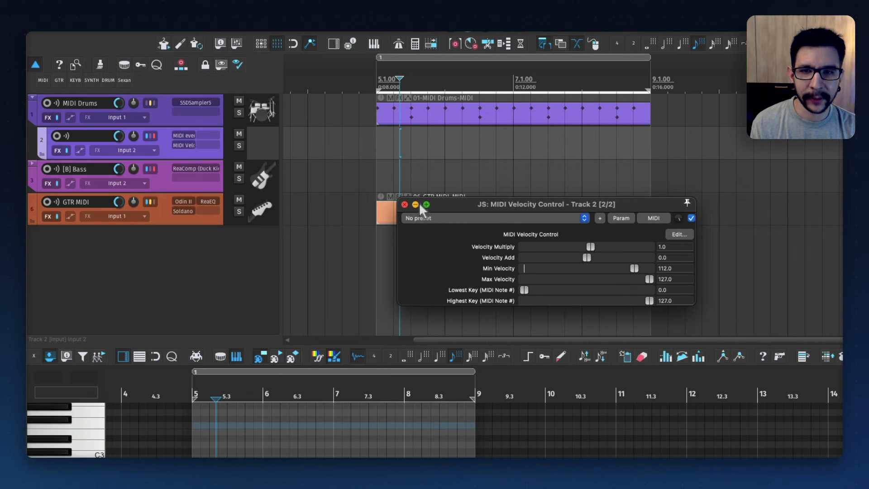
Draw the first 1/16 C2 notes across measure 5 of the guitar MIDI item.
click(405, 205)
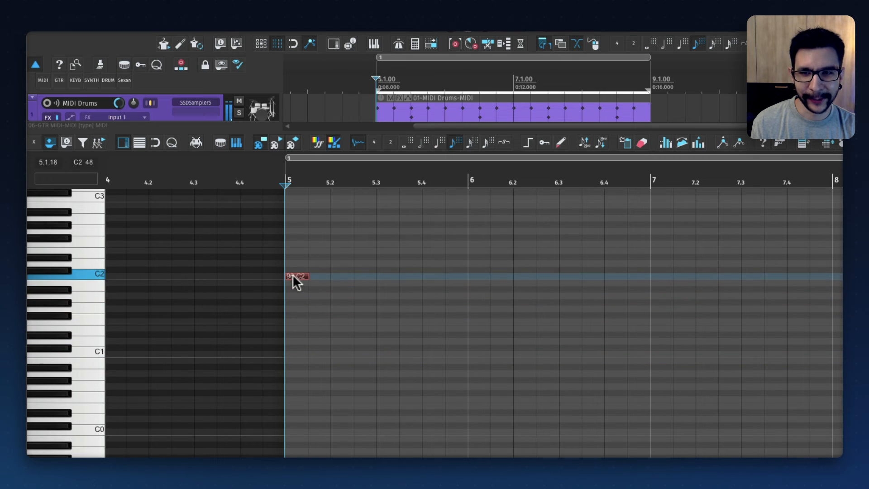
mouse_move(344, 283)
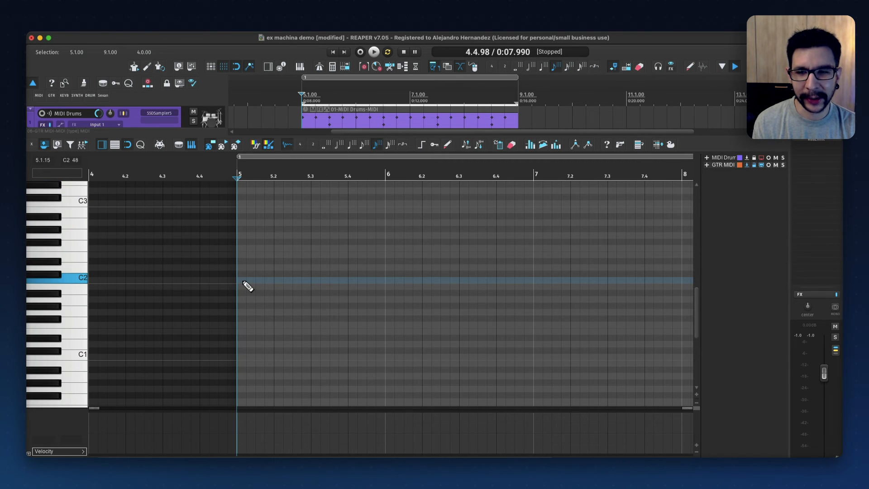
click(239, 279)
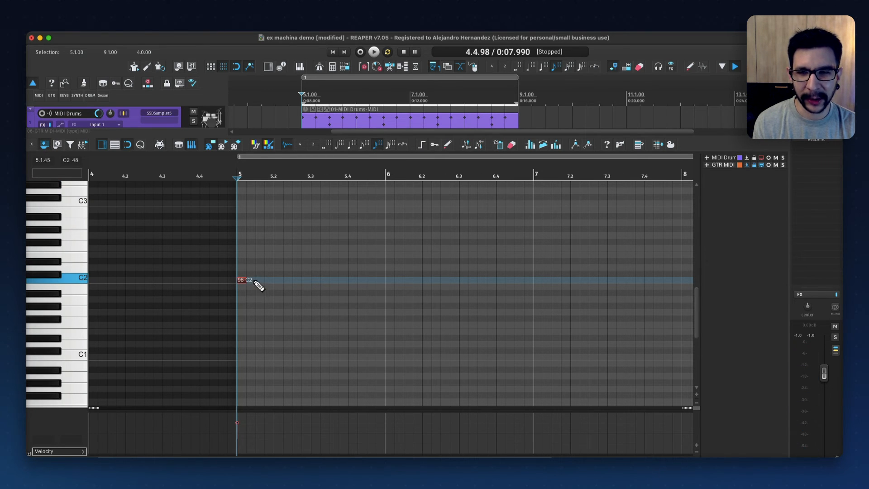
click(249, 280)
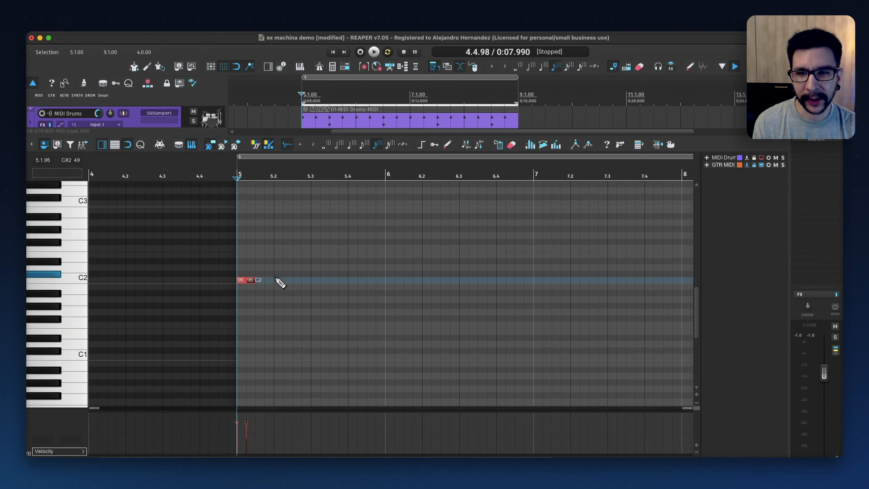
click(279, 279)
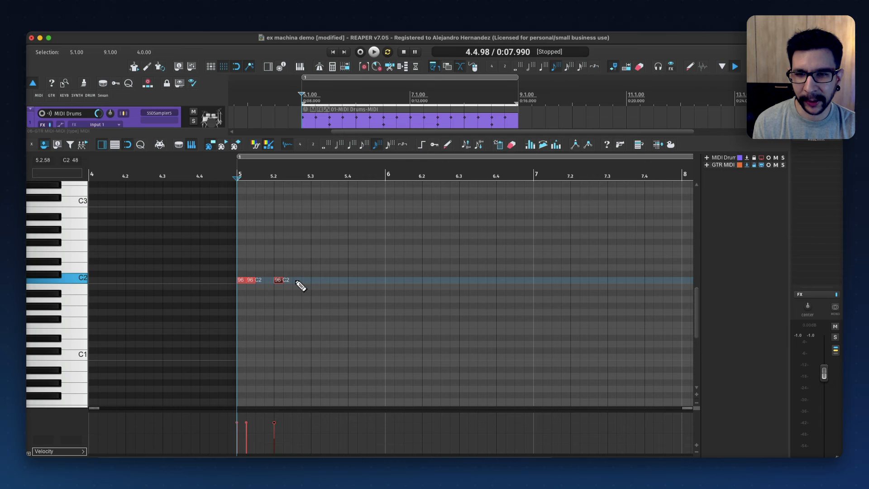
click(320, 280)
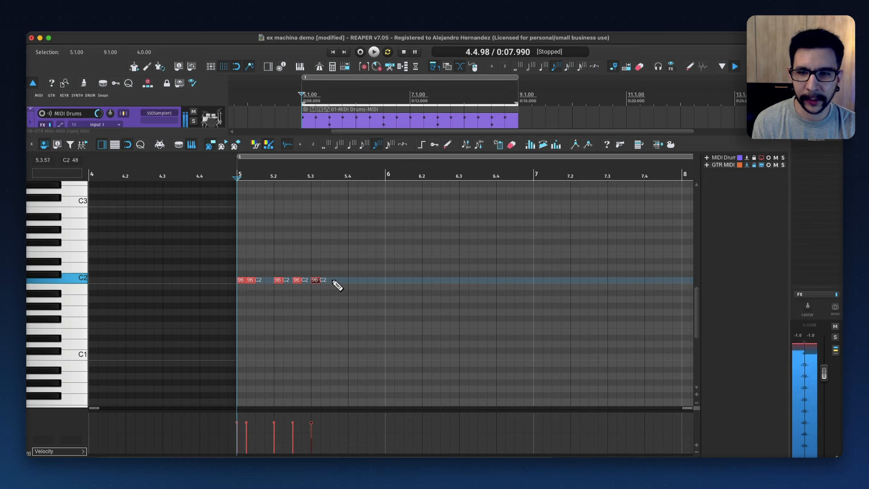
Finish the row of eight C2 notes up to measure 6 and vary the last note's velocity.
click(341, 280)
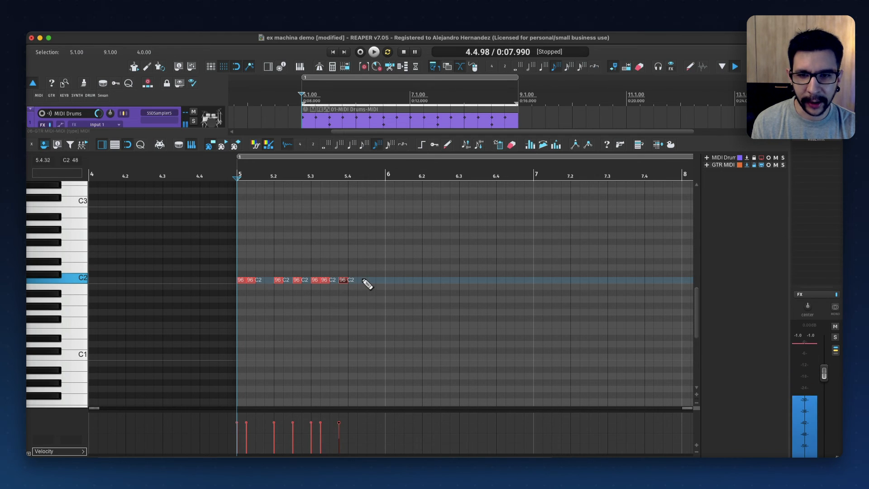
click(368, 280)
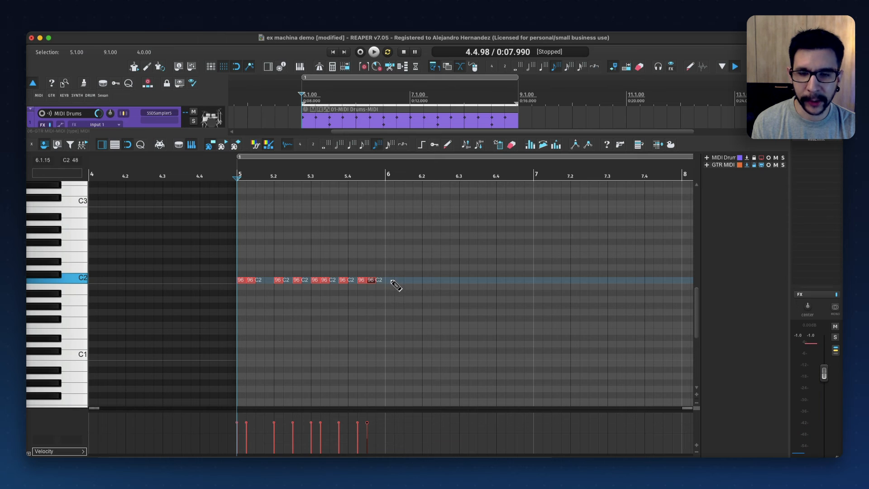
click(373, 51)
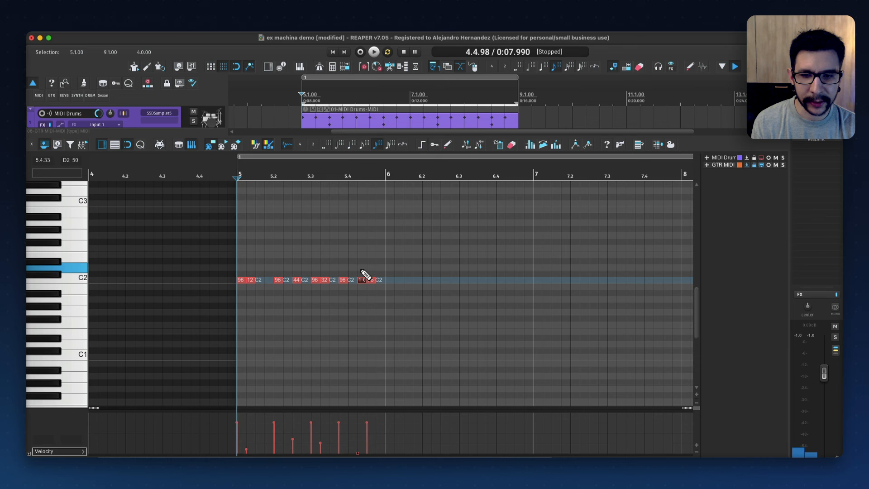
click(373, 51)
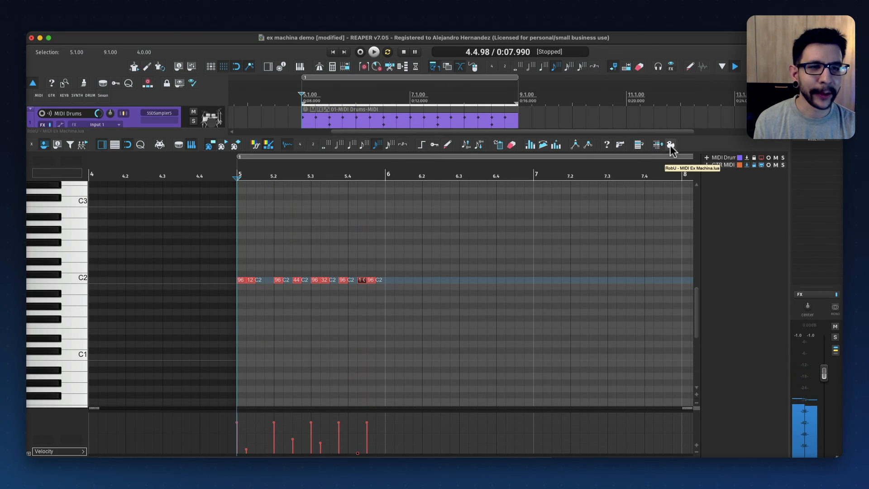
Generate a random E Persian riff with MIDI Ex Machina's Sequencer across measures 5 to 8.
click(670, 145)
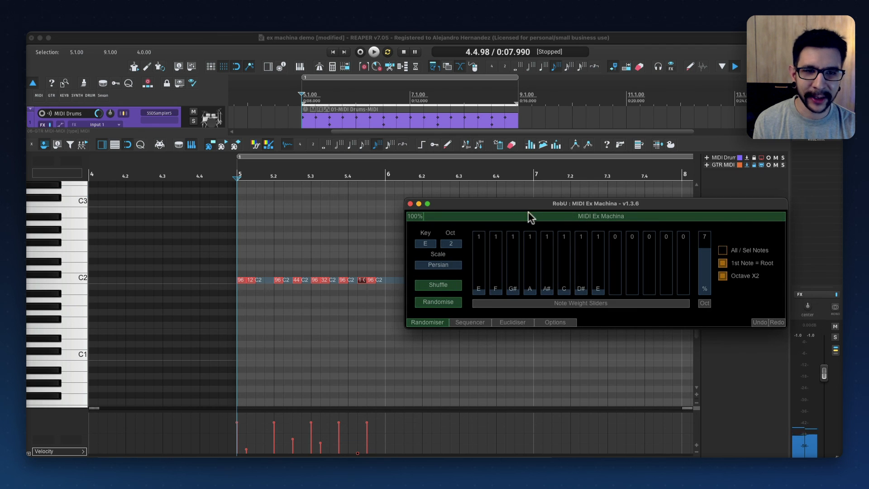
click(469, 322)
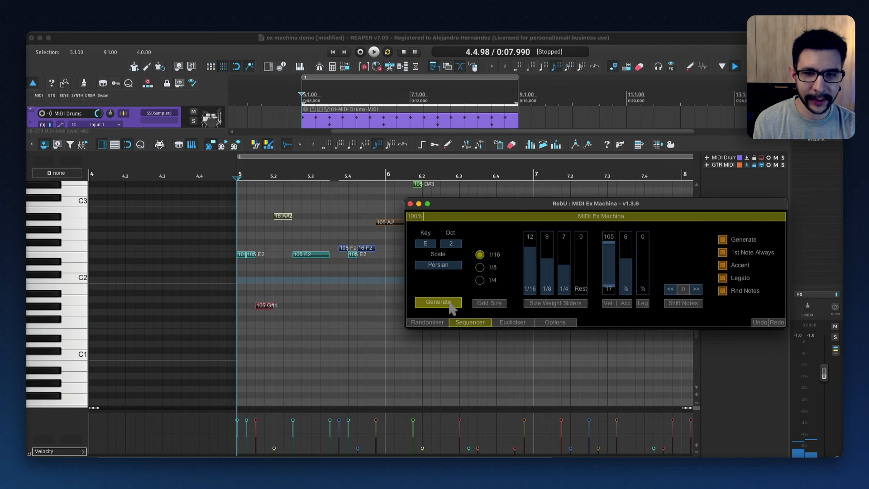
click(438, 303)
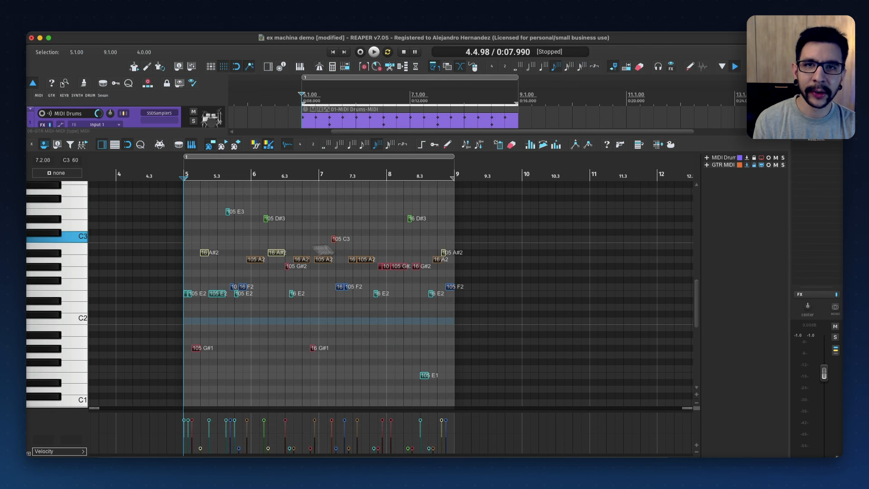
Play back the generated riff twice, the second time with new velocities.
click(374, 52)
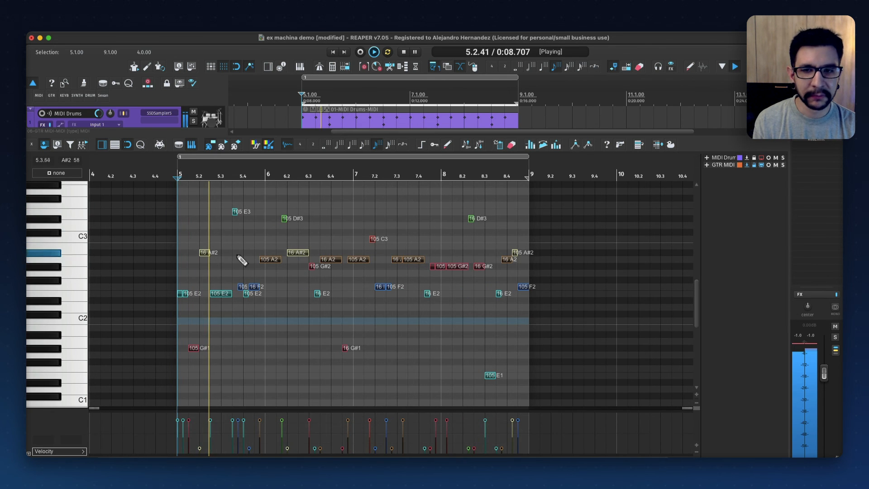
click(400, 52)
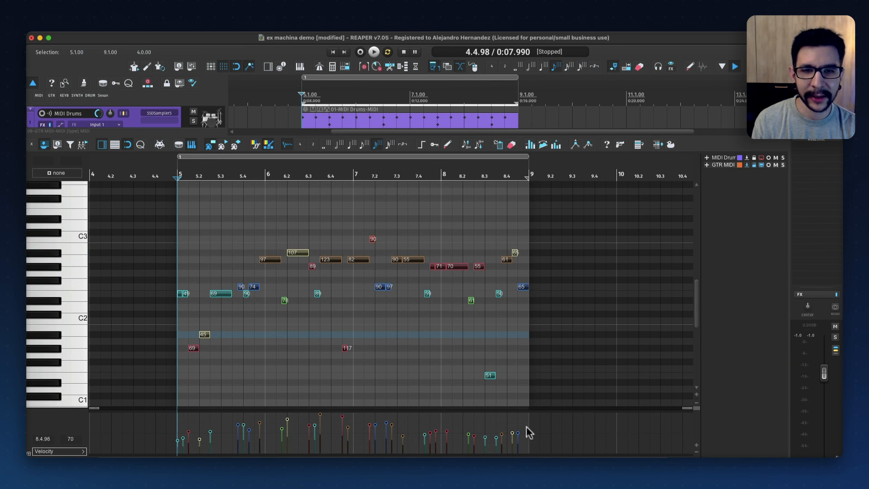
click(374, 52)
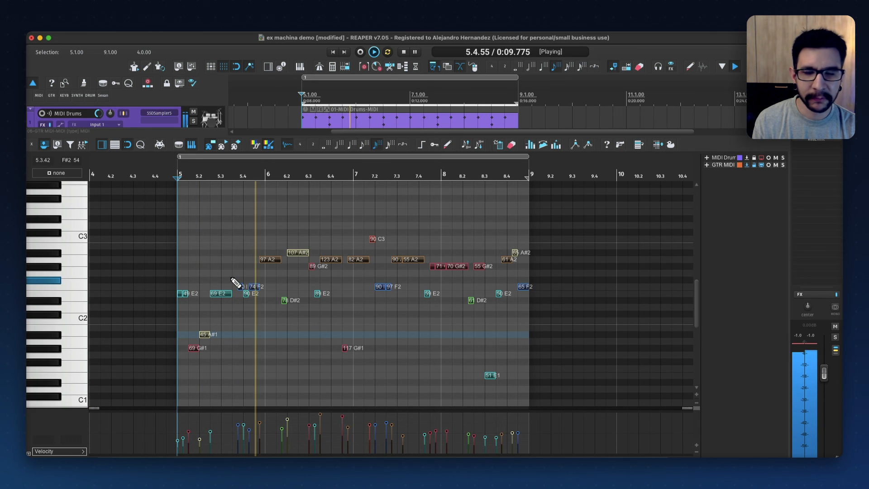
click(401, 52)
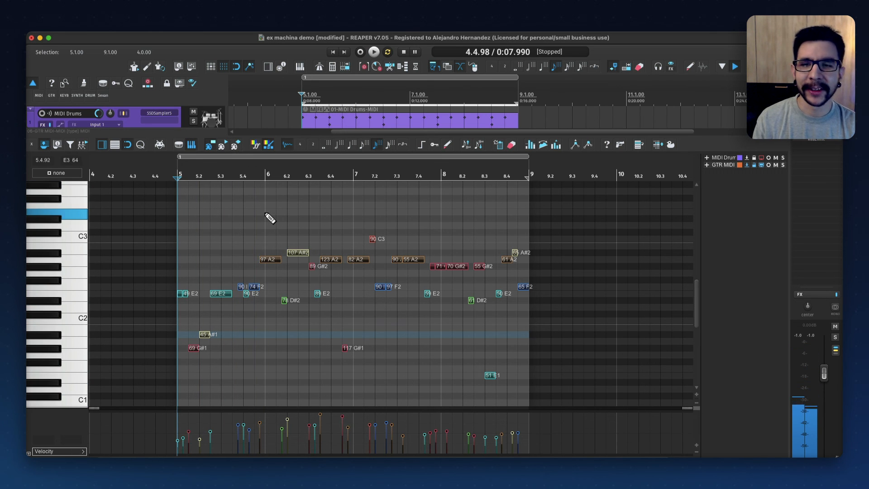